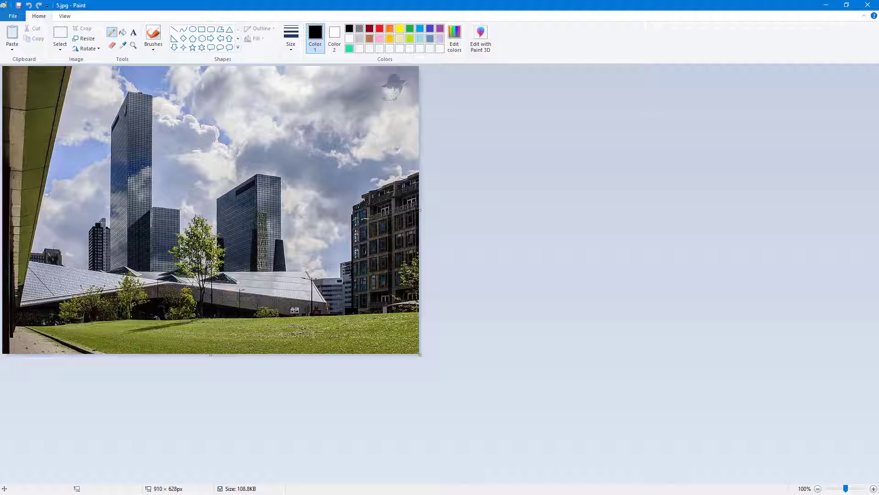
mouse_move(328, 401)
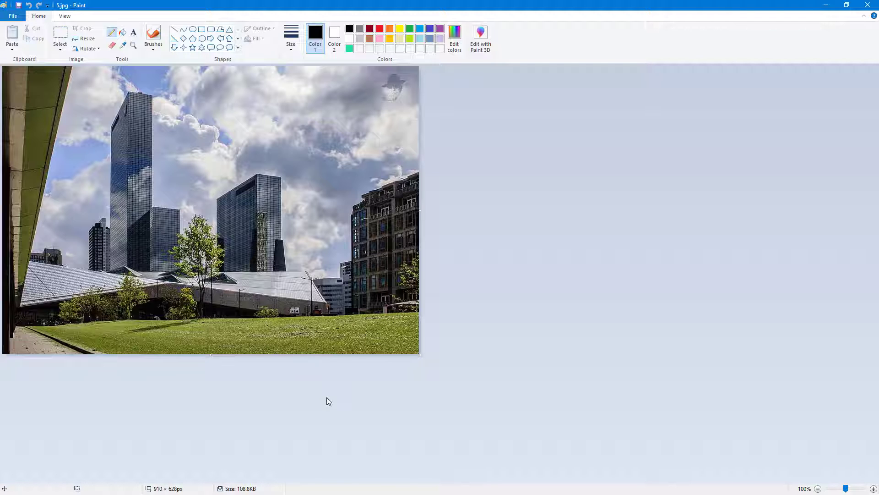
mouse_move(787, 463)
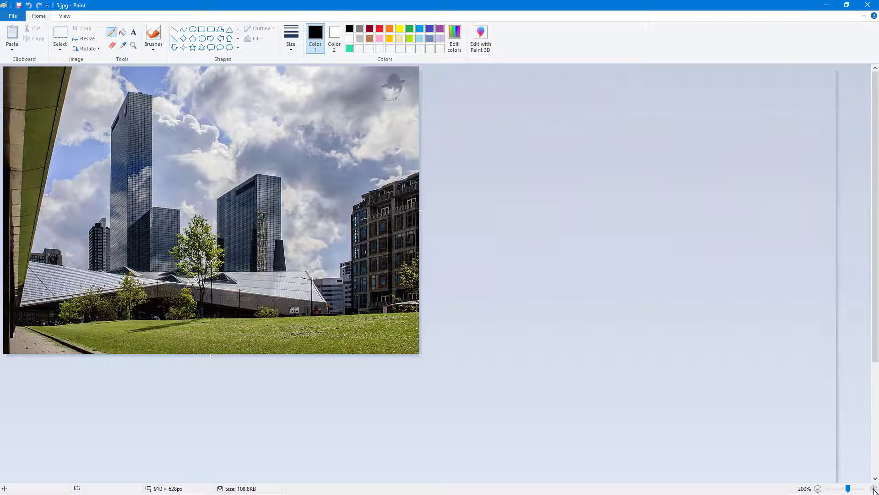
- Try 500% and 100% zoom, then settle on 300% and scroll down to the towers
left_click(873, 489)
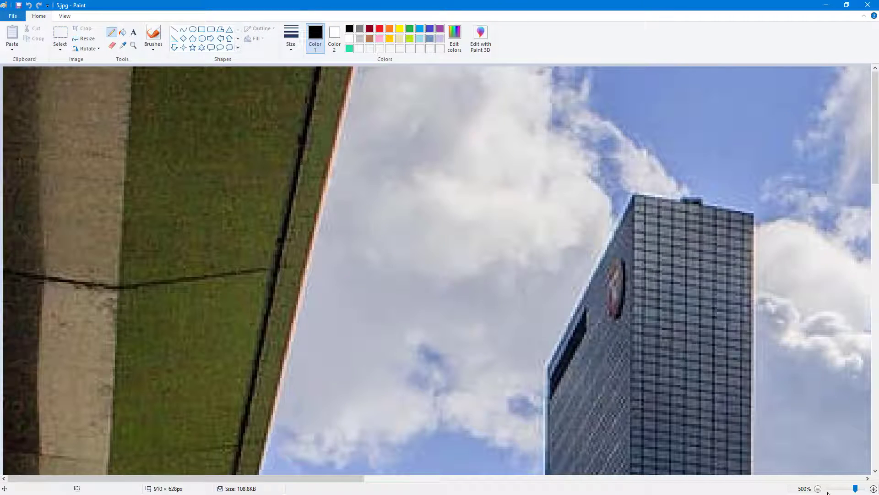
left_click(819, 487)
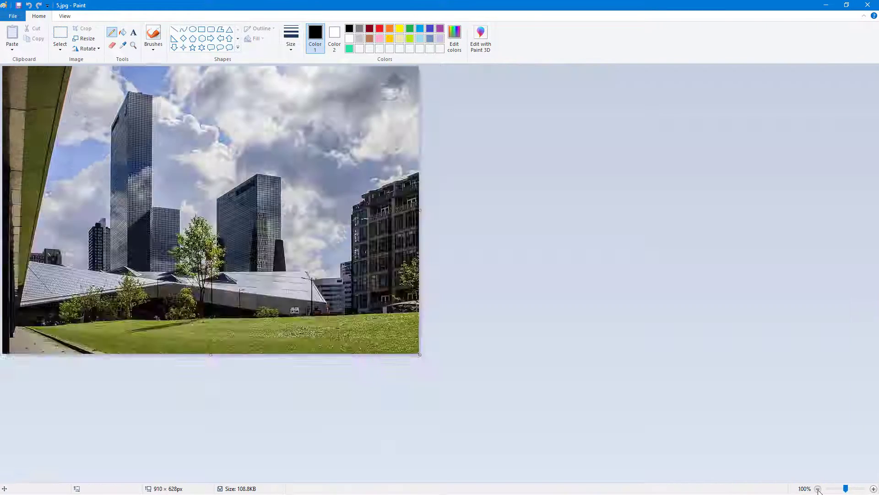
left_click(818, 489)
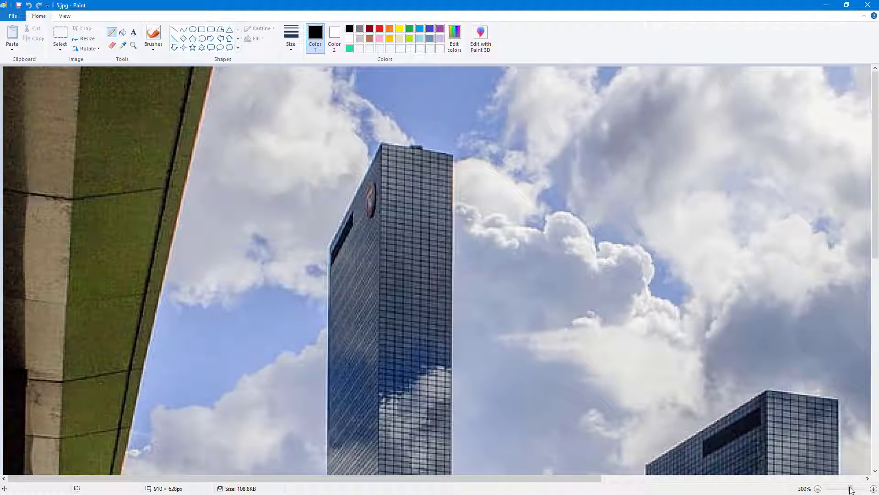
scroll("down", 3)
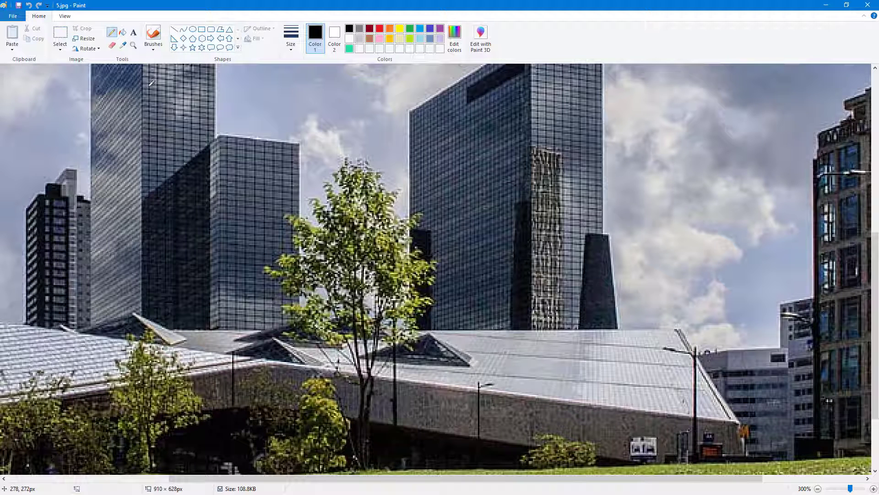
mouse_move(133, 46)
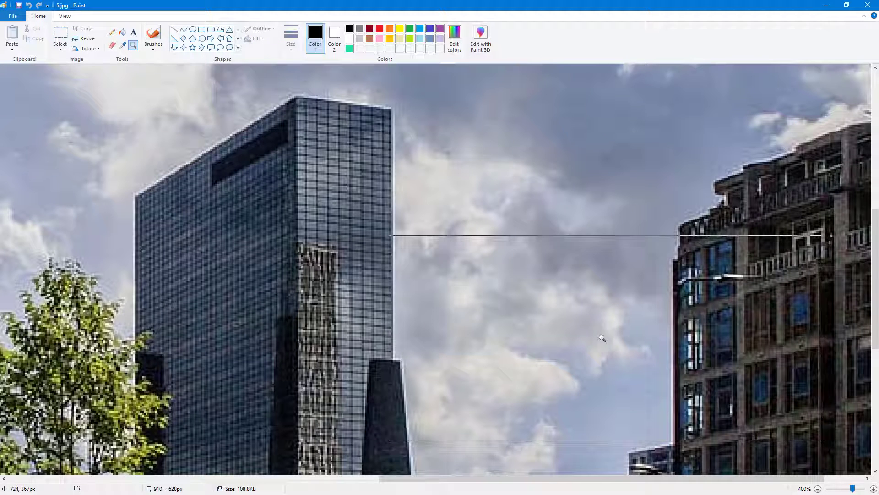
- Zoom in and out from the View tab, then reset the photo to 100%
left_click(65, 15)
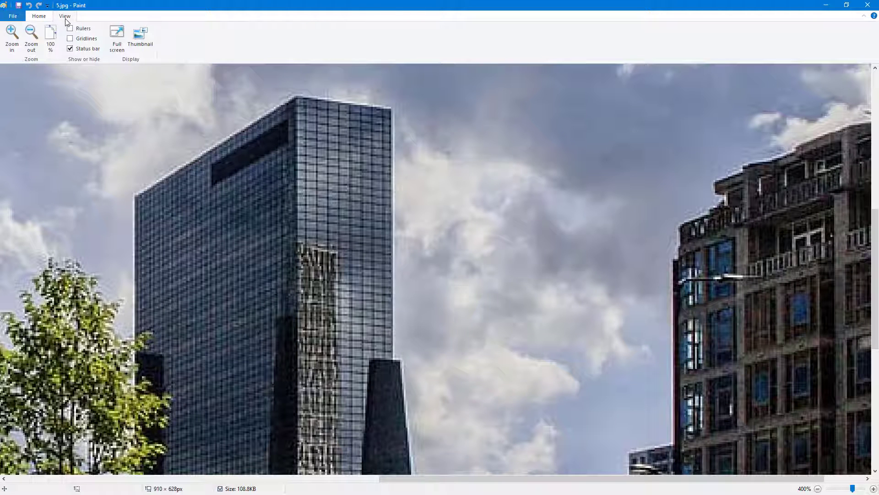
left_click(11, 37)
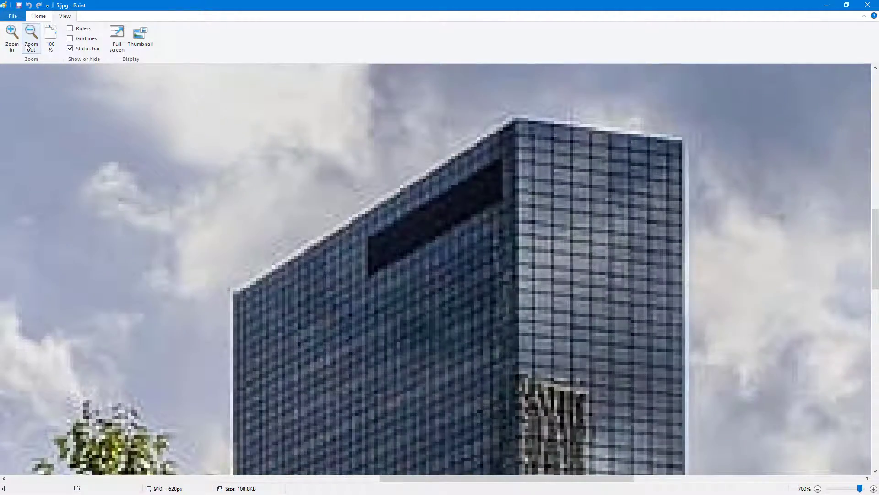
left_click(31, 40)
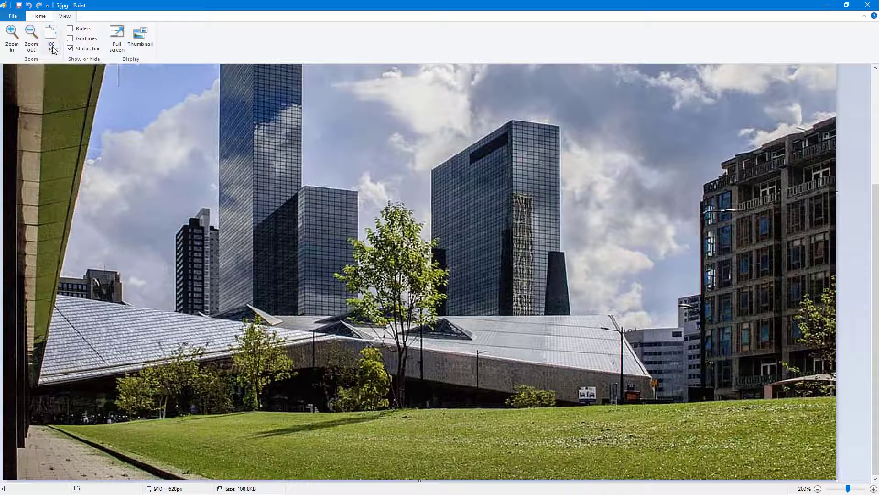
mouse_move(50, 38)
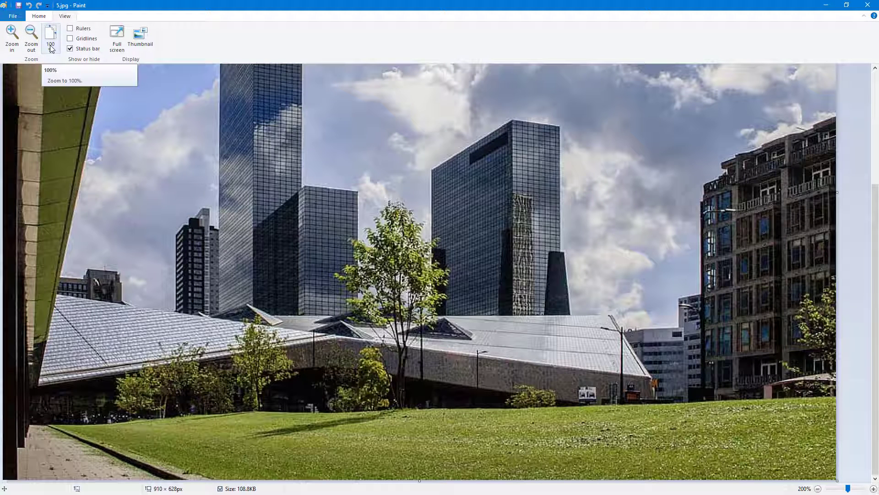
left_click(30, 38)
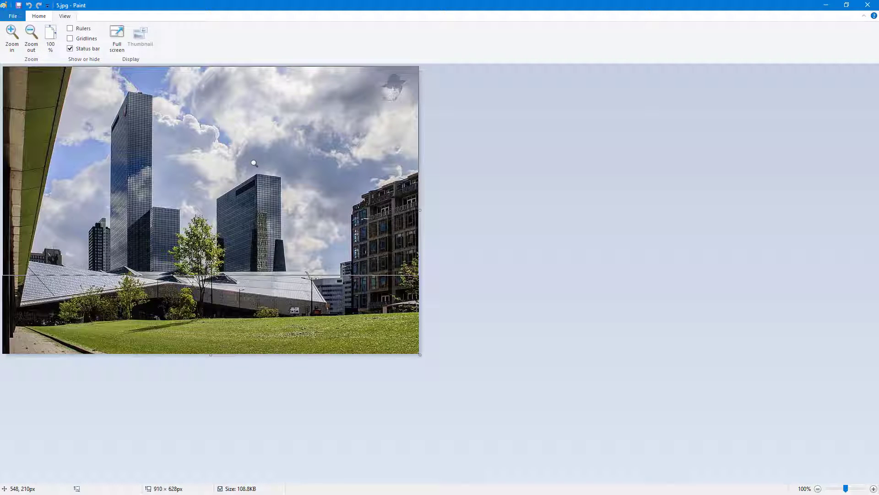
mouse_move(268, 154)
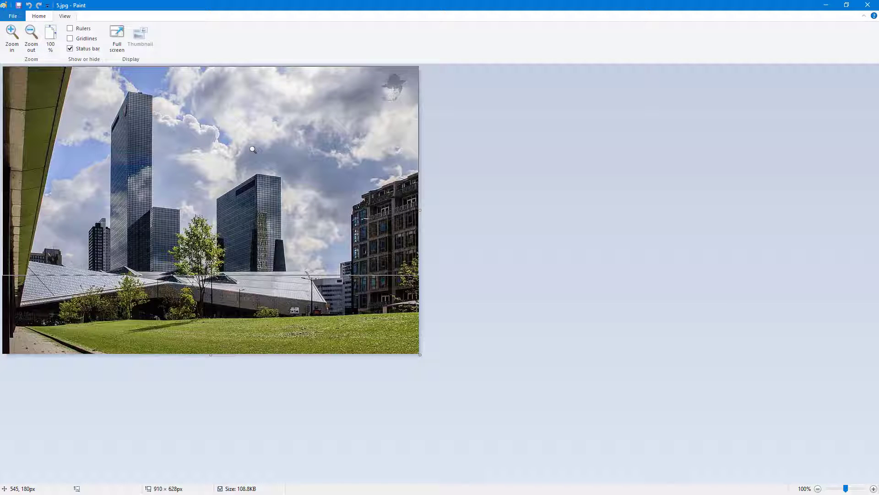
mouse_move(257, 155)
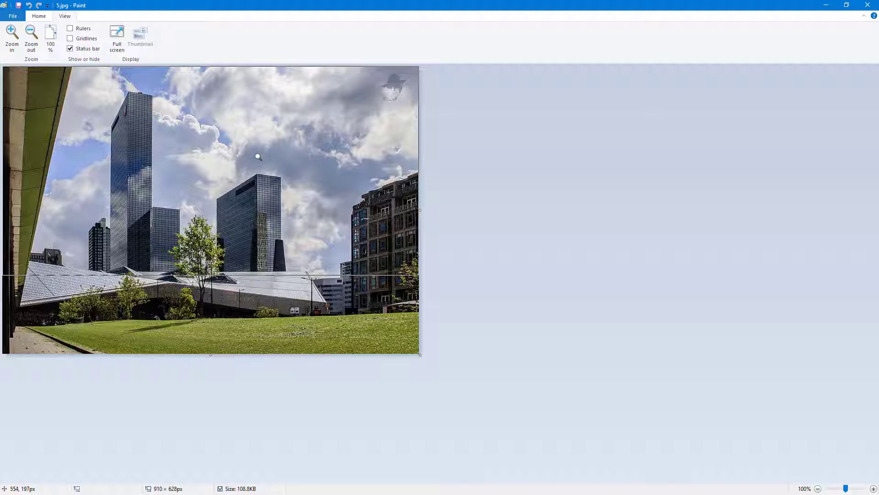